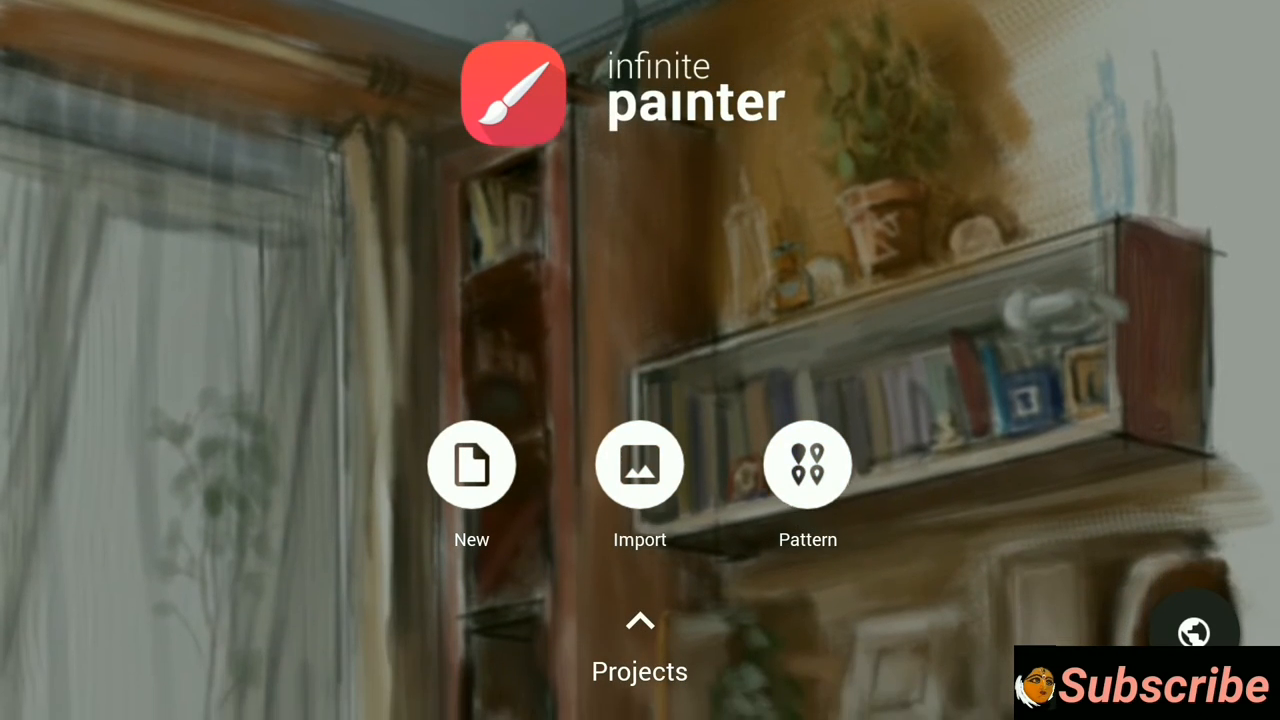
# Step: Create a new 1080×1920 canvas and show the Created brushes folder
pyautogui.click(472, 464)
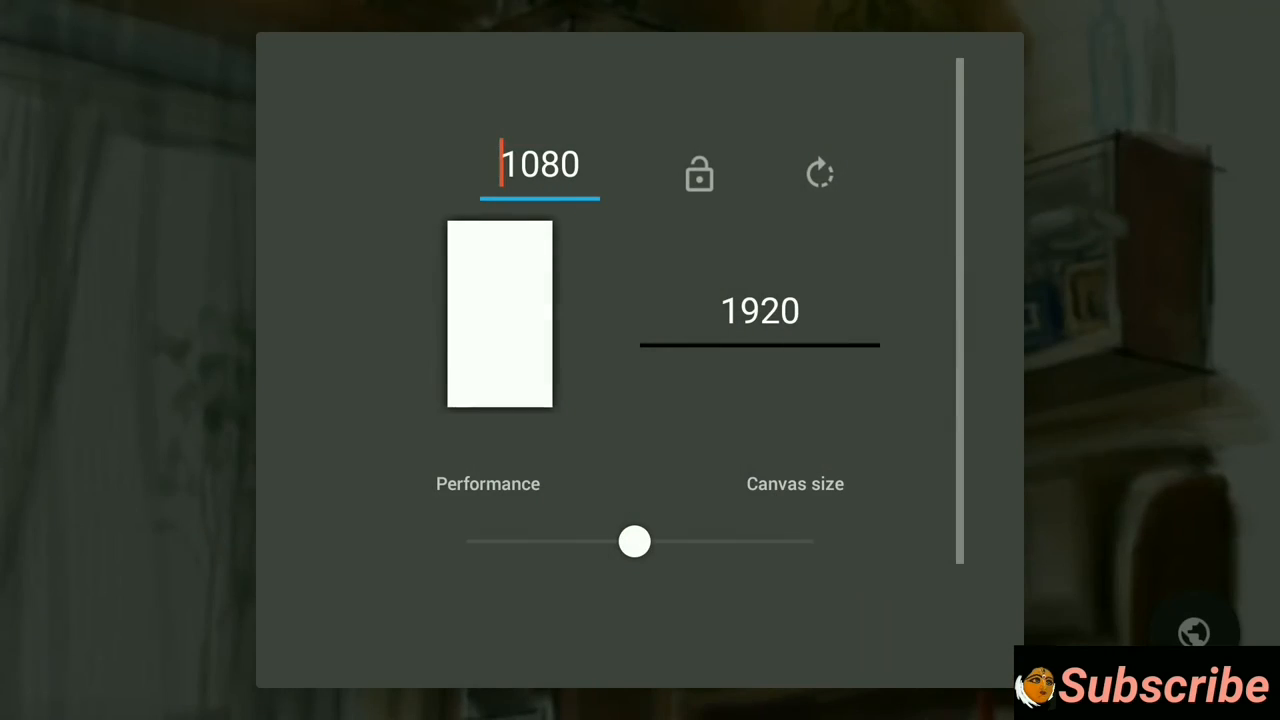
pyautogui.scroll(-3)
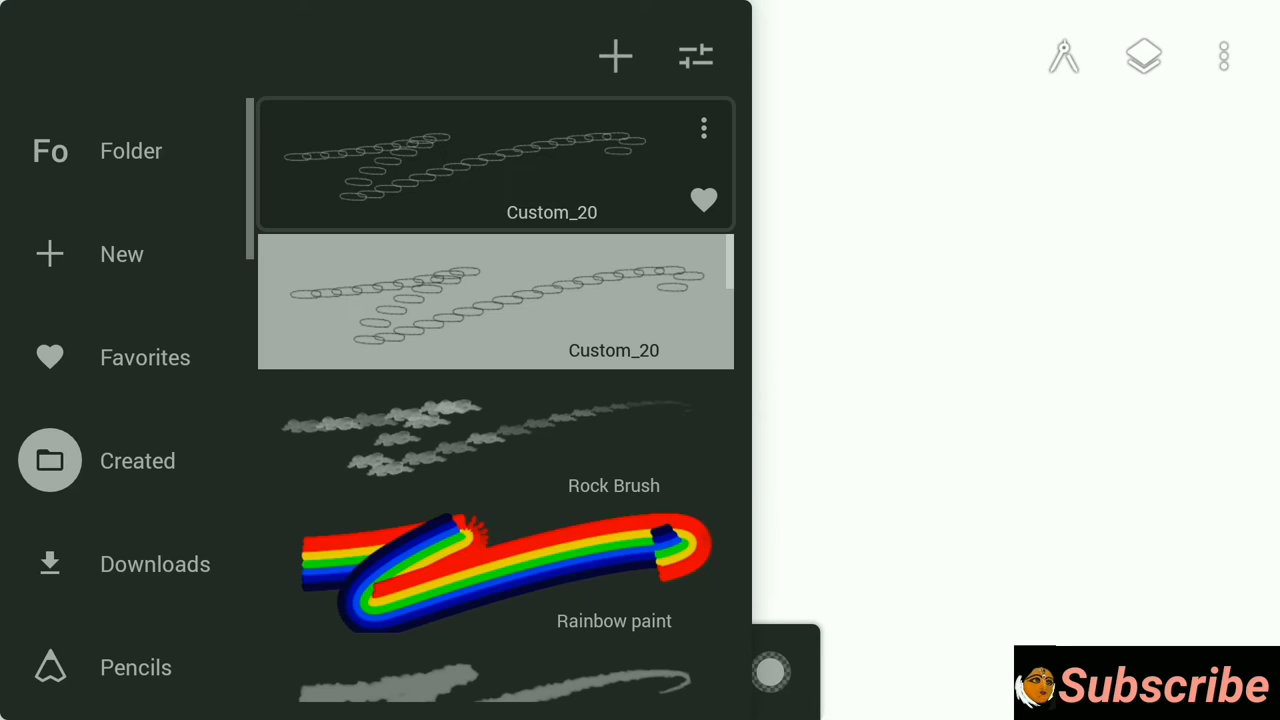
# Step: Choose a Favorites brush at 23 px and draw a thick black ellipse outline
pyautogui.click(48, 356)
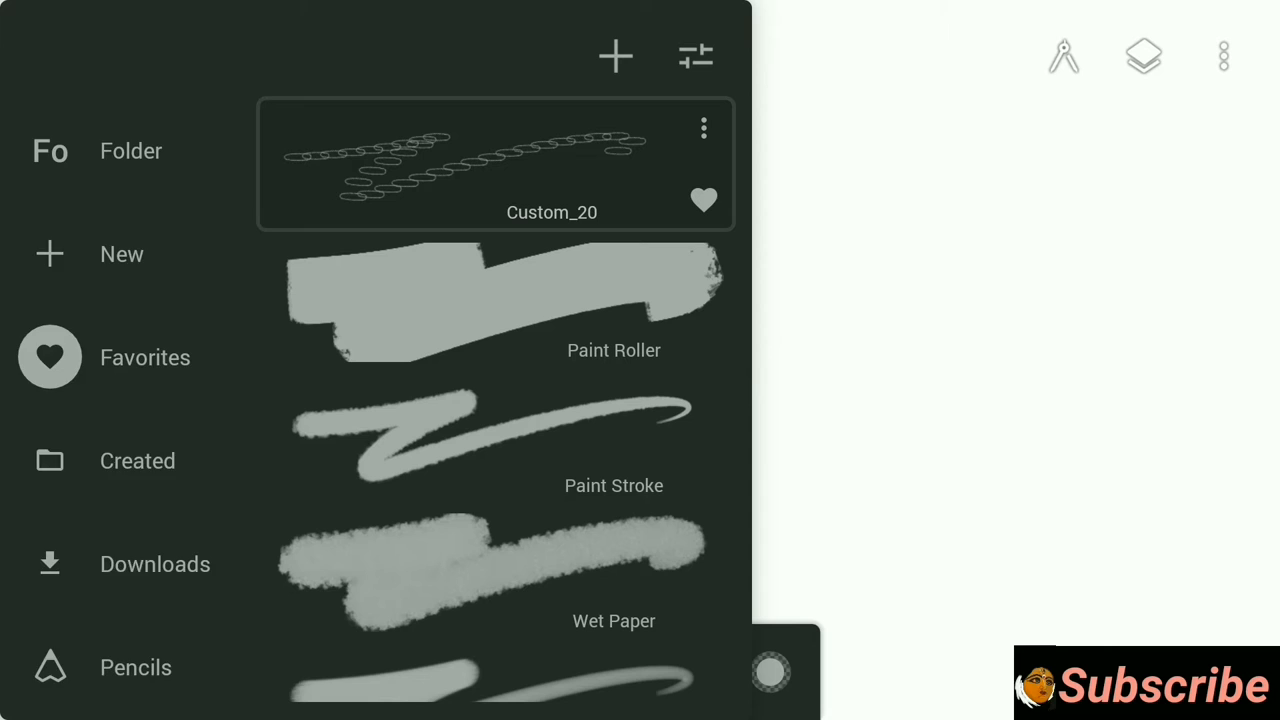
pyautogui.scroll(-3)
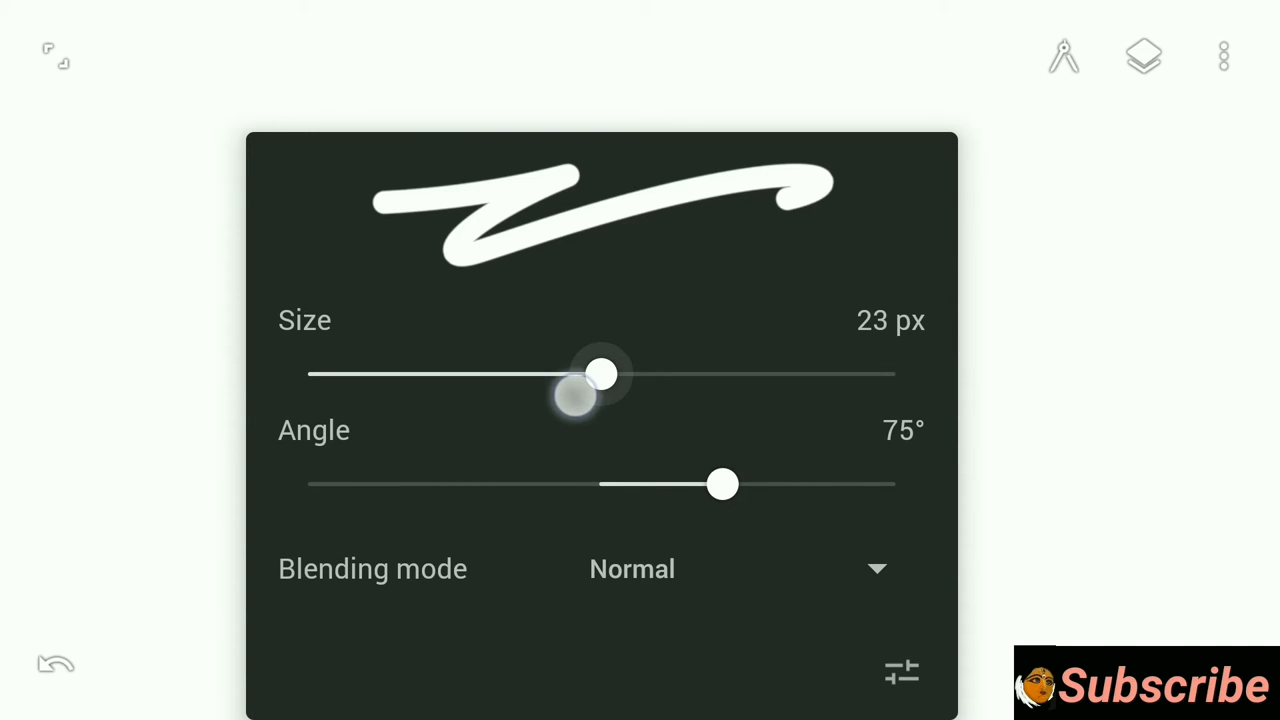
pyautogui.moveTo(600, 374); pyautogui.dragTo(580, 374)
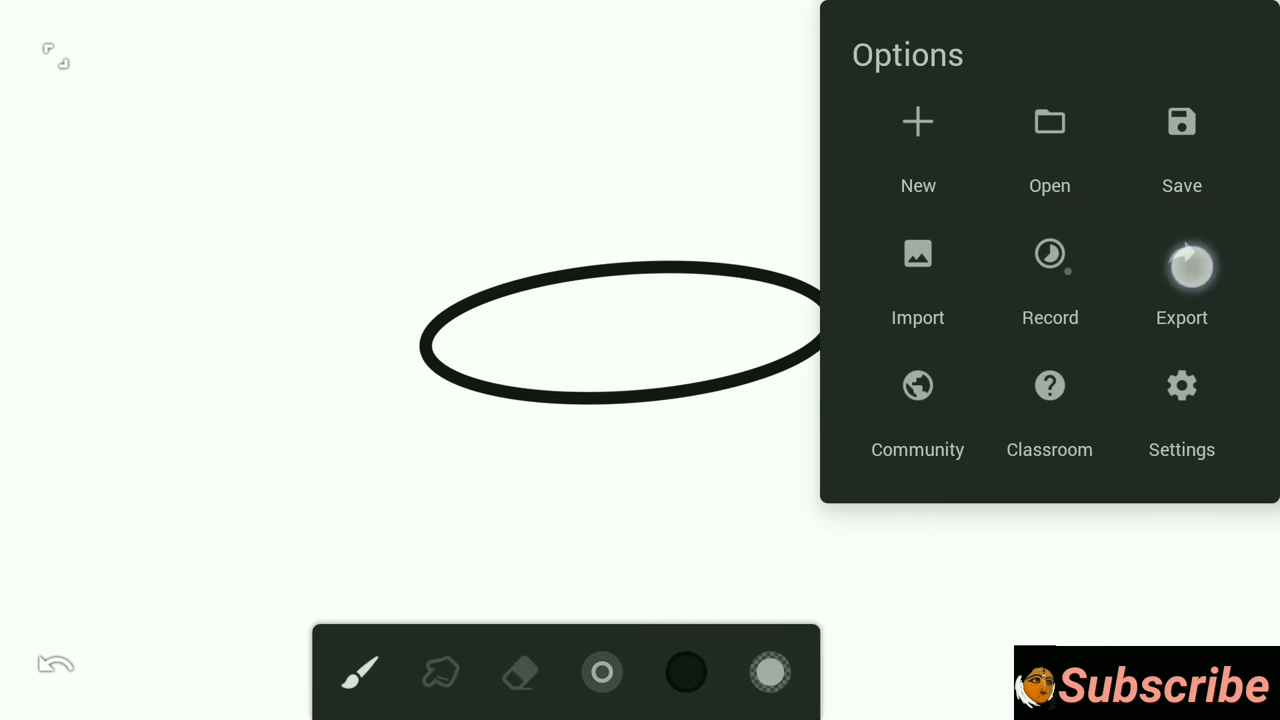
# Step: Export the ellipse as a PNG with Background off, saved as Untitled_3
pyautogui.click(1180, 264)
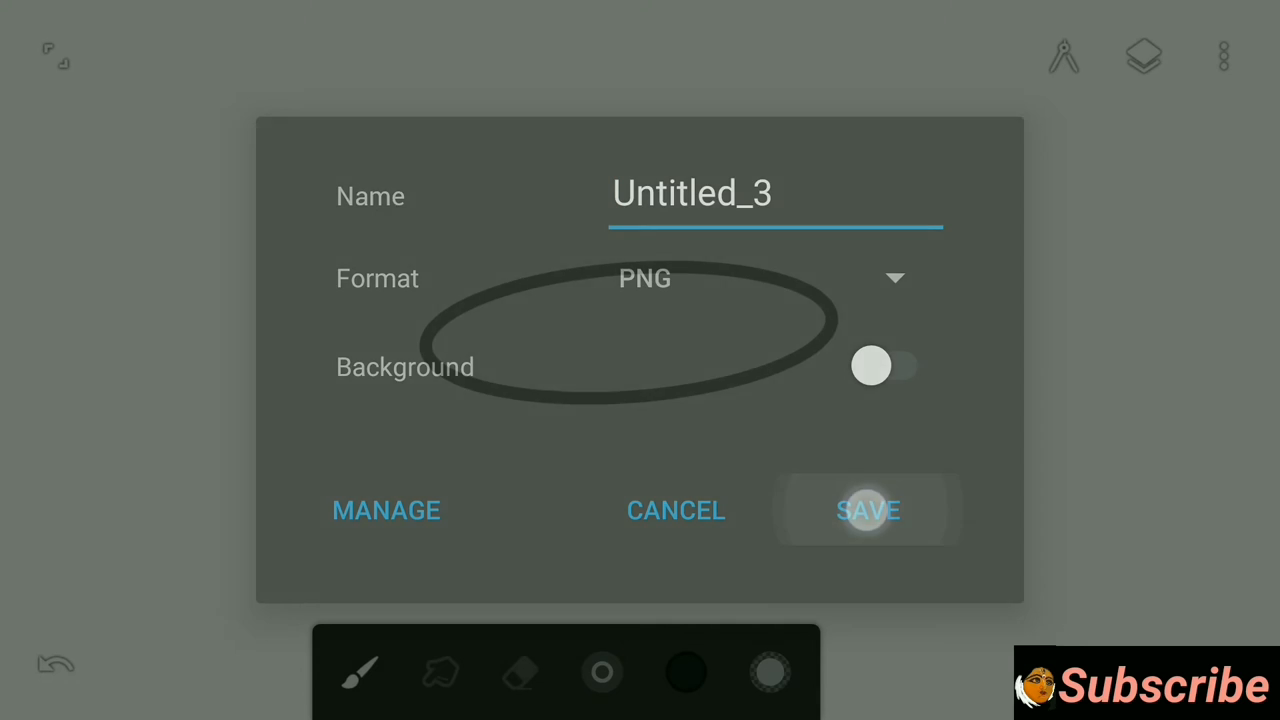
pyautogui.click(868, 512)
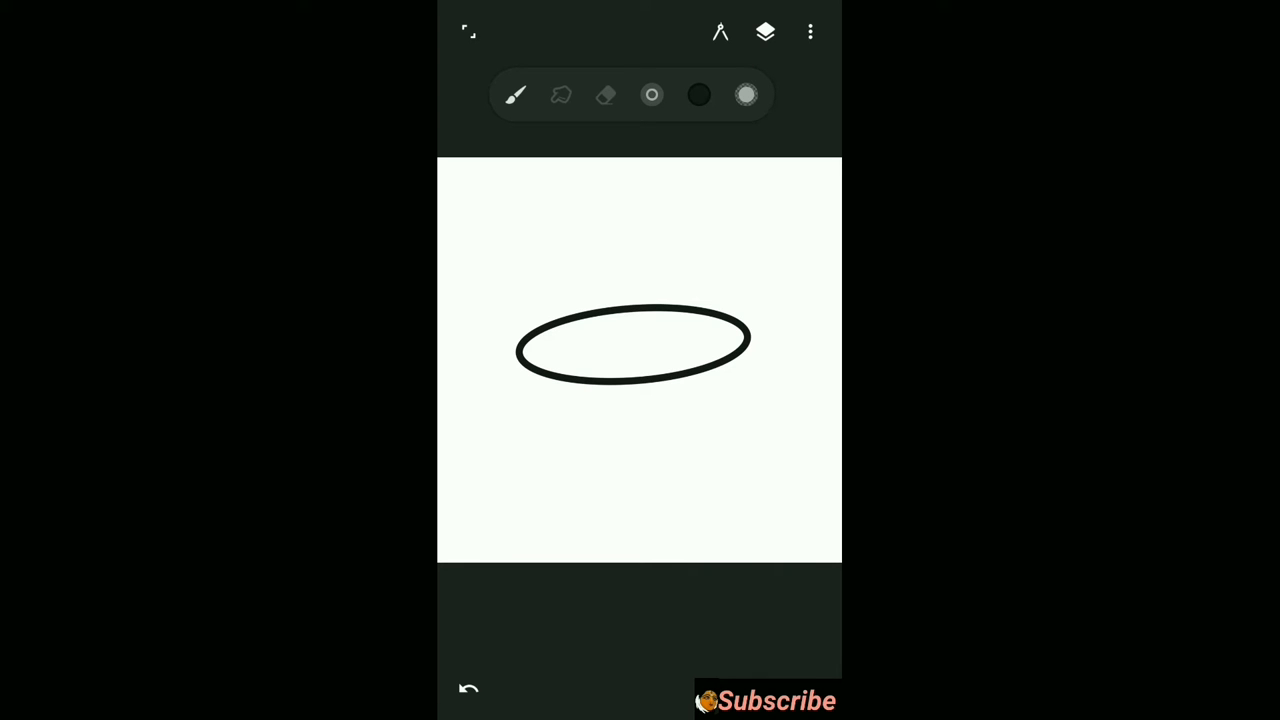
# Step: Start a new Brush from the brush library, reaching the Brush Shapes gallery
pyautogui.click(472, 32)
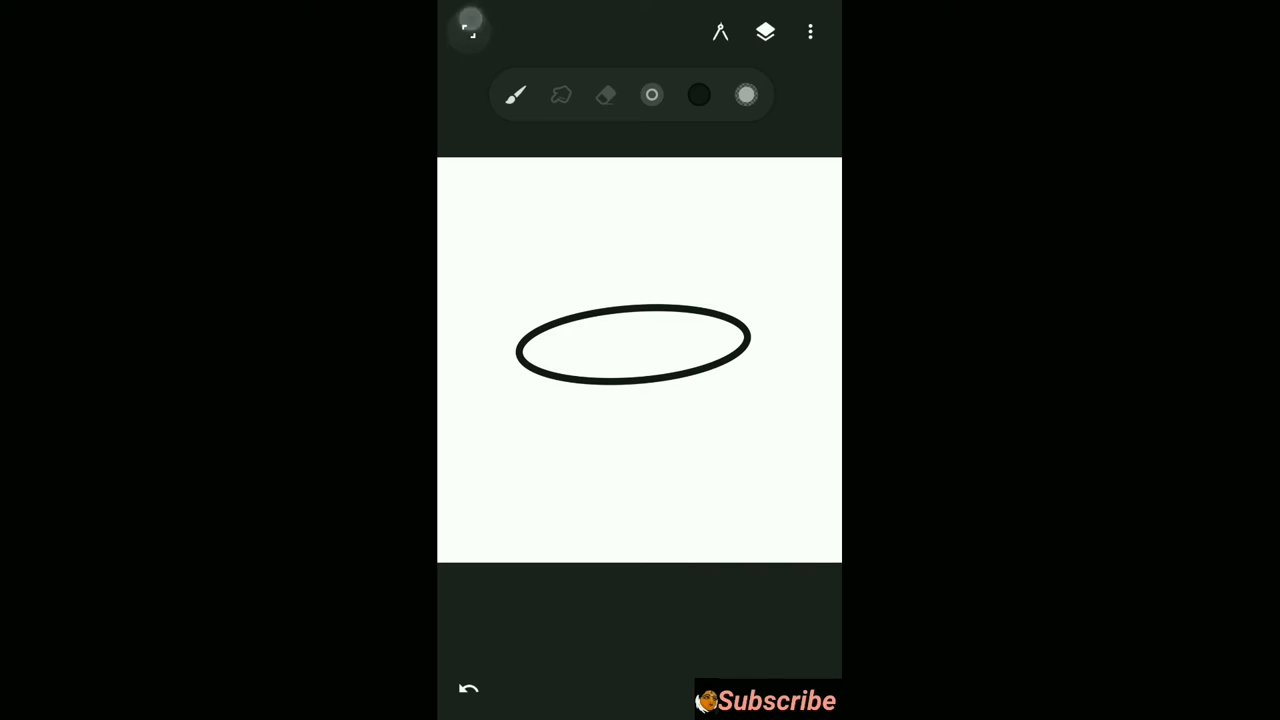
pyautogui.click(516, 94)
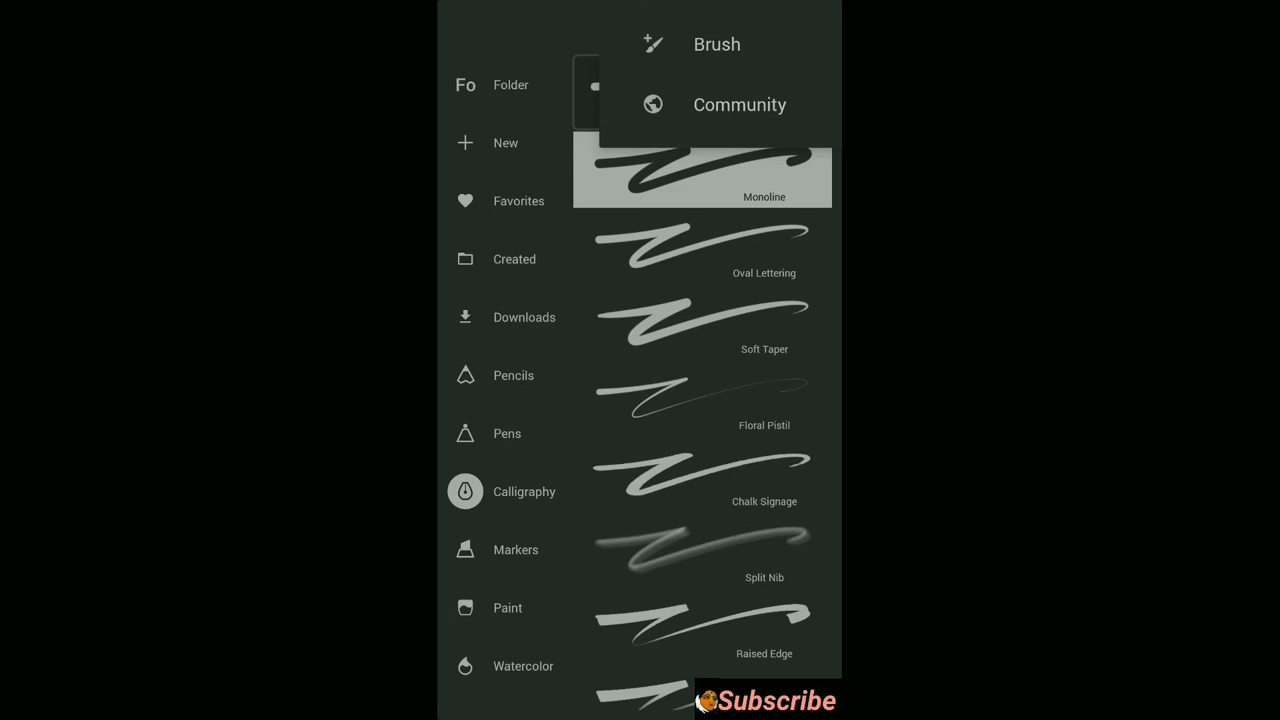
pyautogui.click(740, 48)
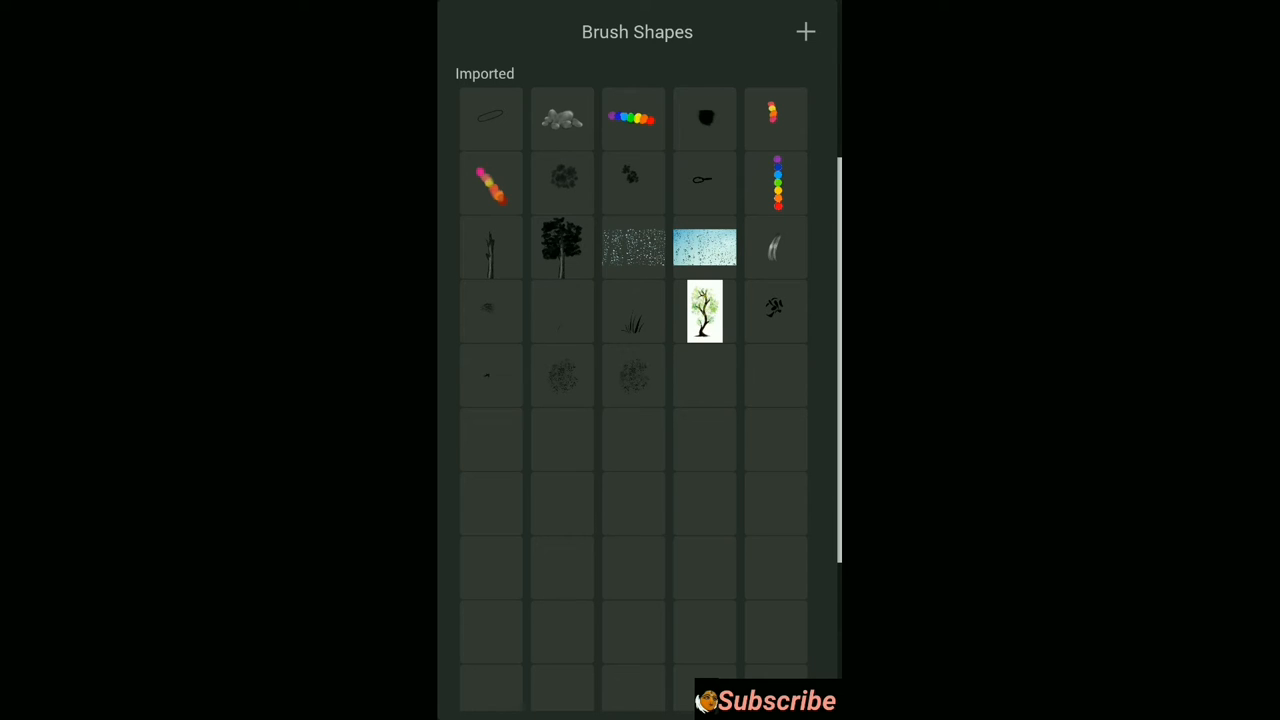
# Step: Import the exported ellipse PNG as a new brush shape
pyautogui.click(806, 32)
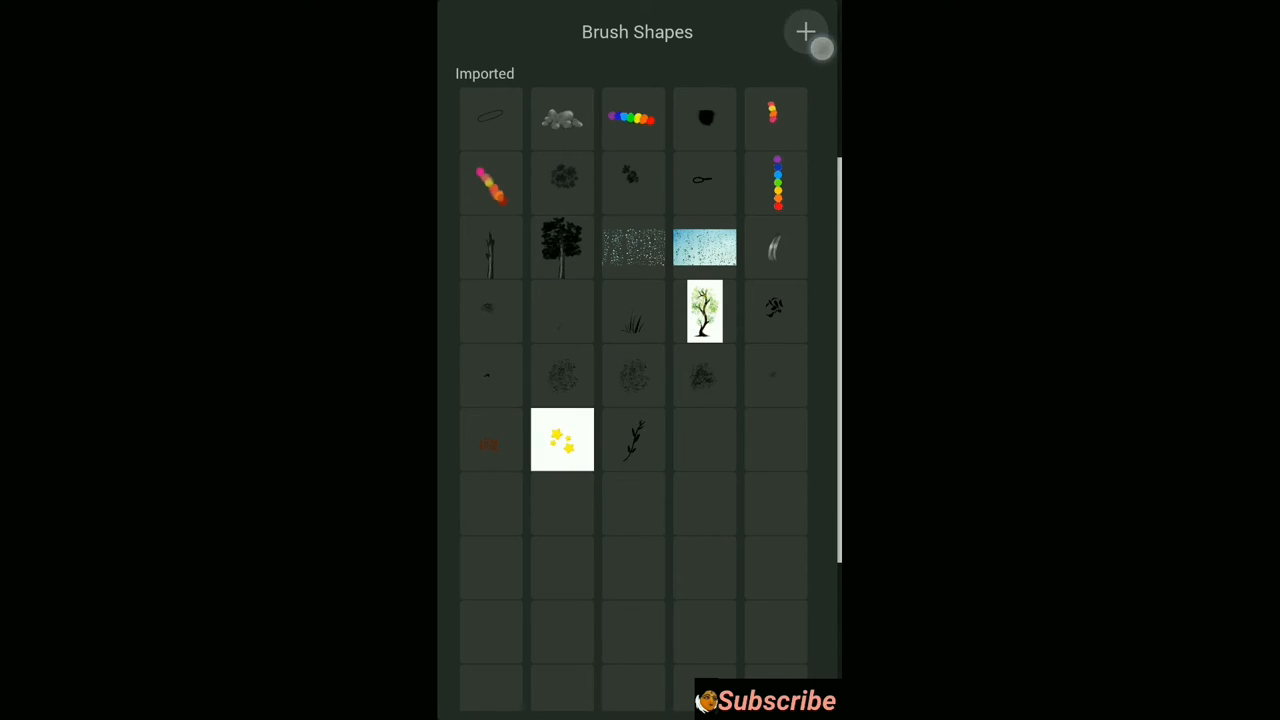
pyautogui.click(808, 32)
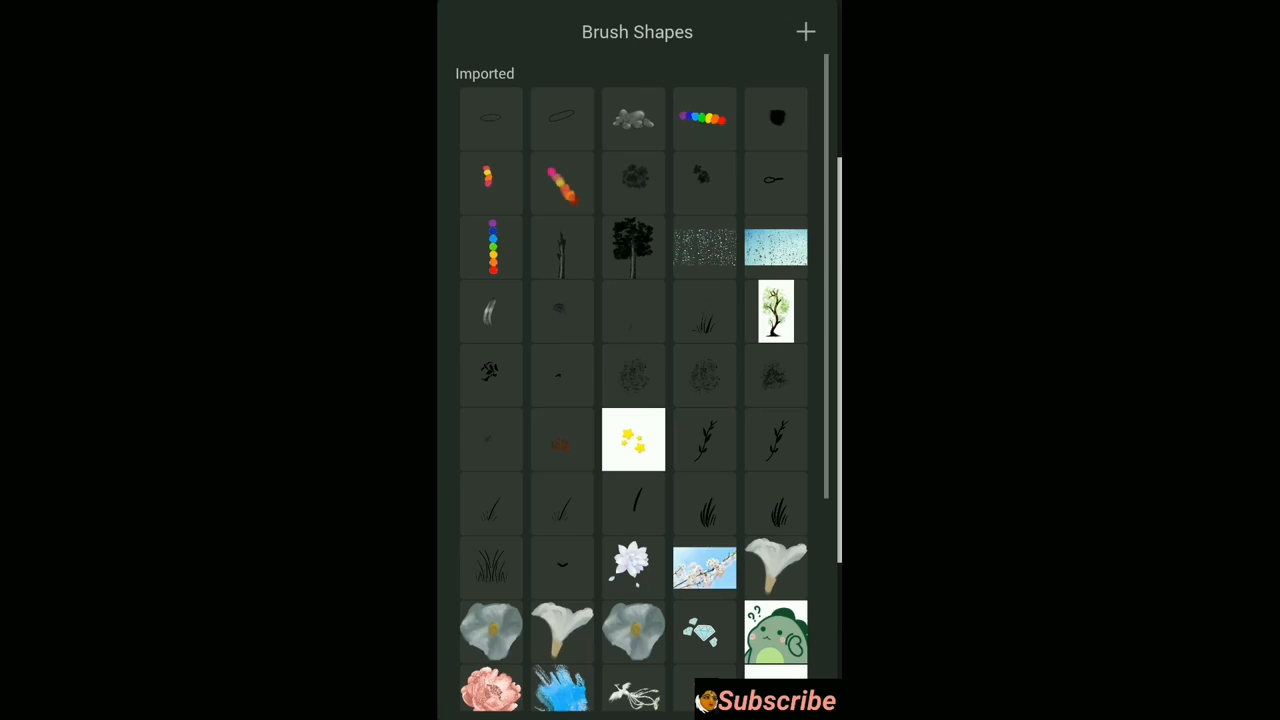
# Step: Create a Paintbrush-style brush named 'chain brush' using the ellipse as its head
pyautogui.click(804, 32)
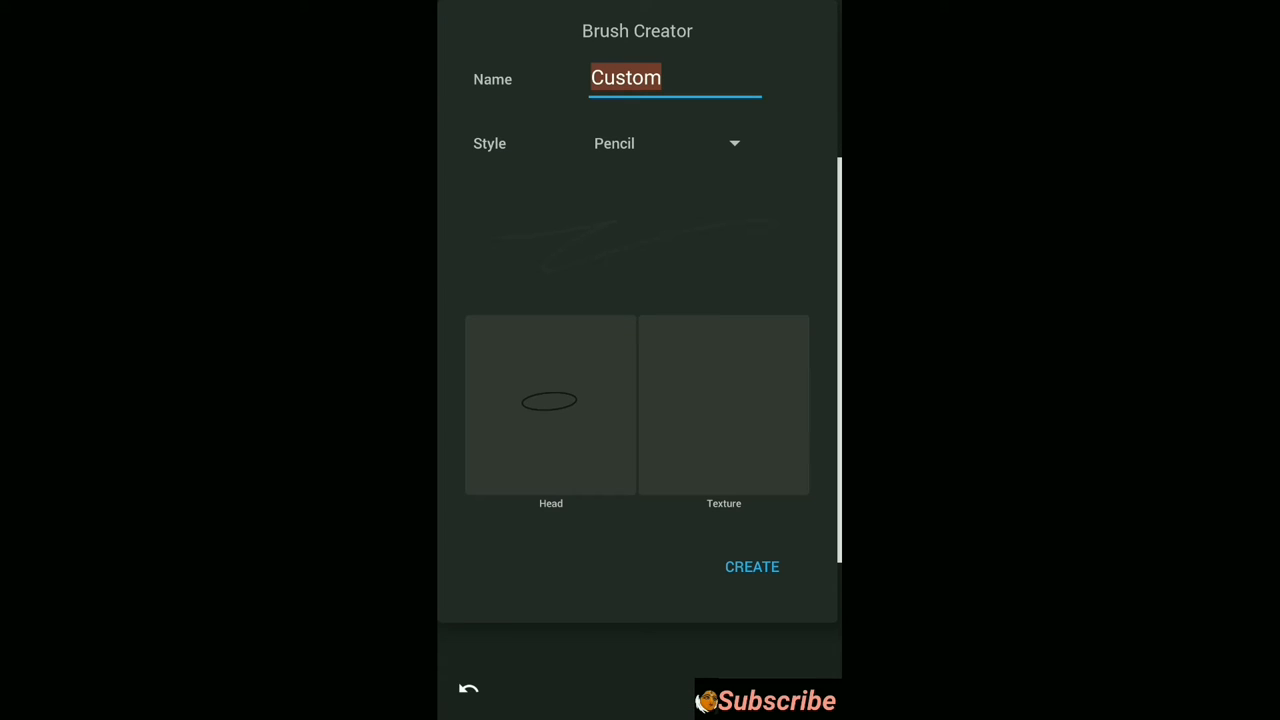
pyautogui.click(664, 144)
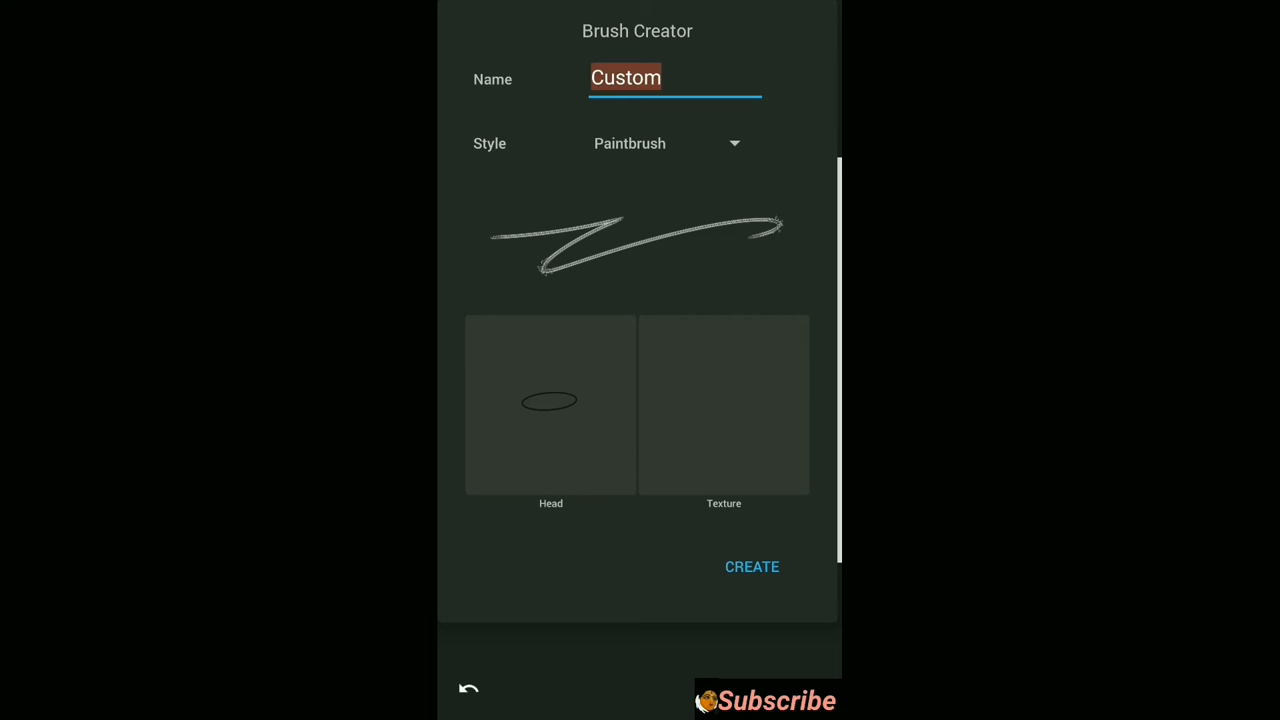
pyautogui.write('chain')
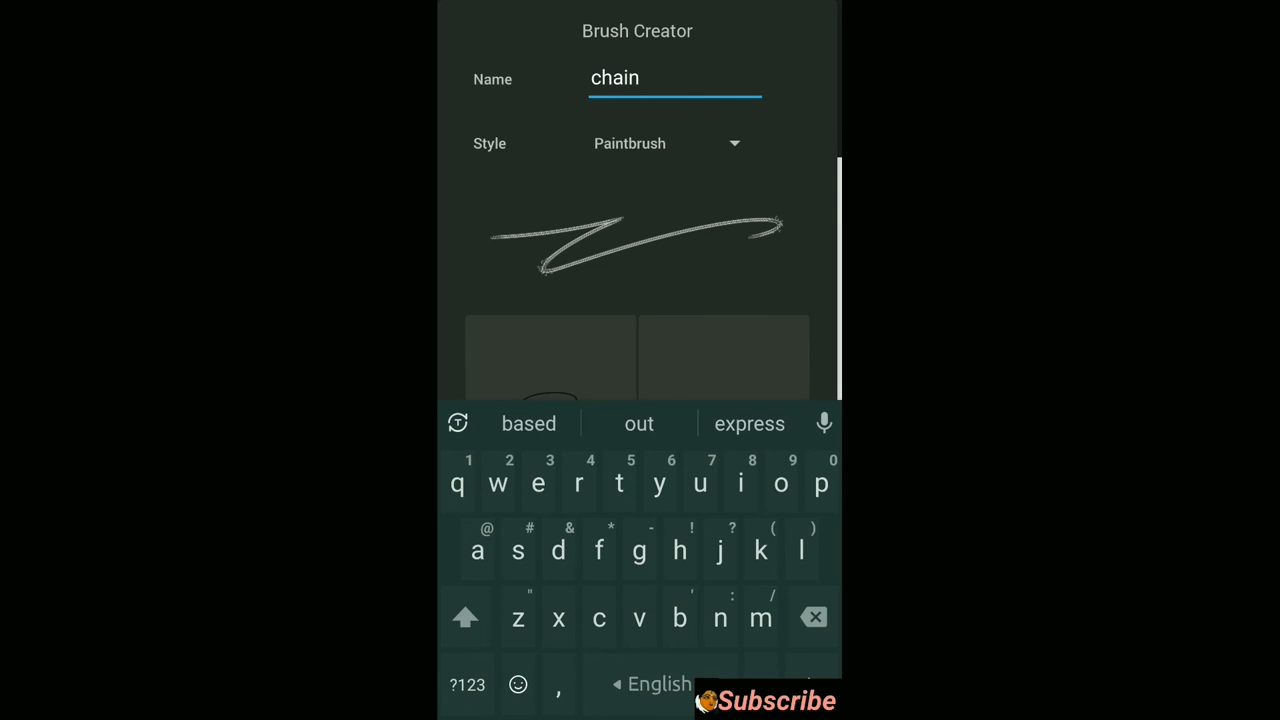
pyautogui.write('brush')
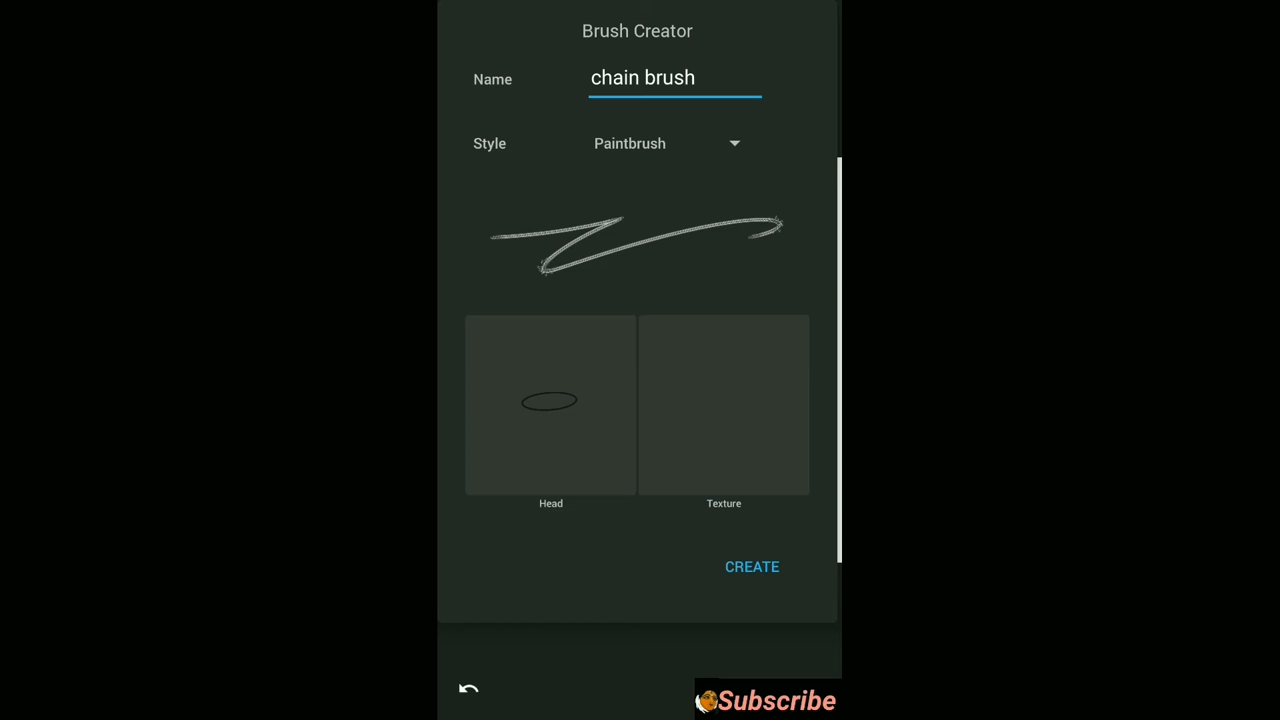
pyautogui.click(752, 566)
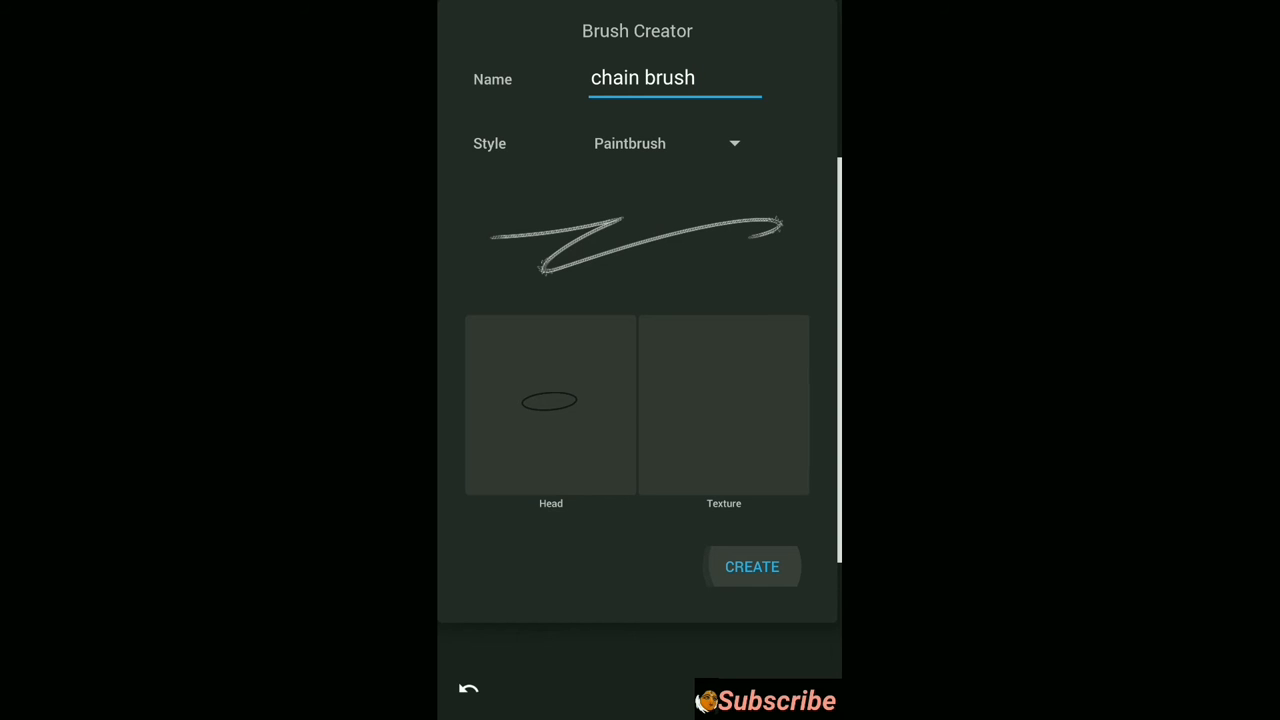
pyautogui.click(752, 566)
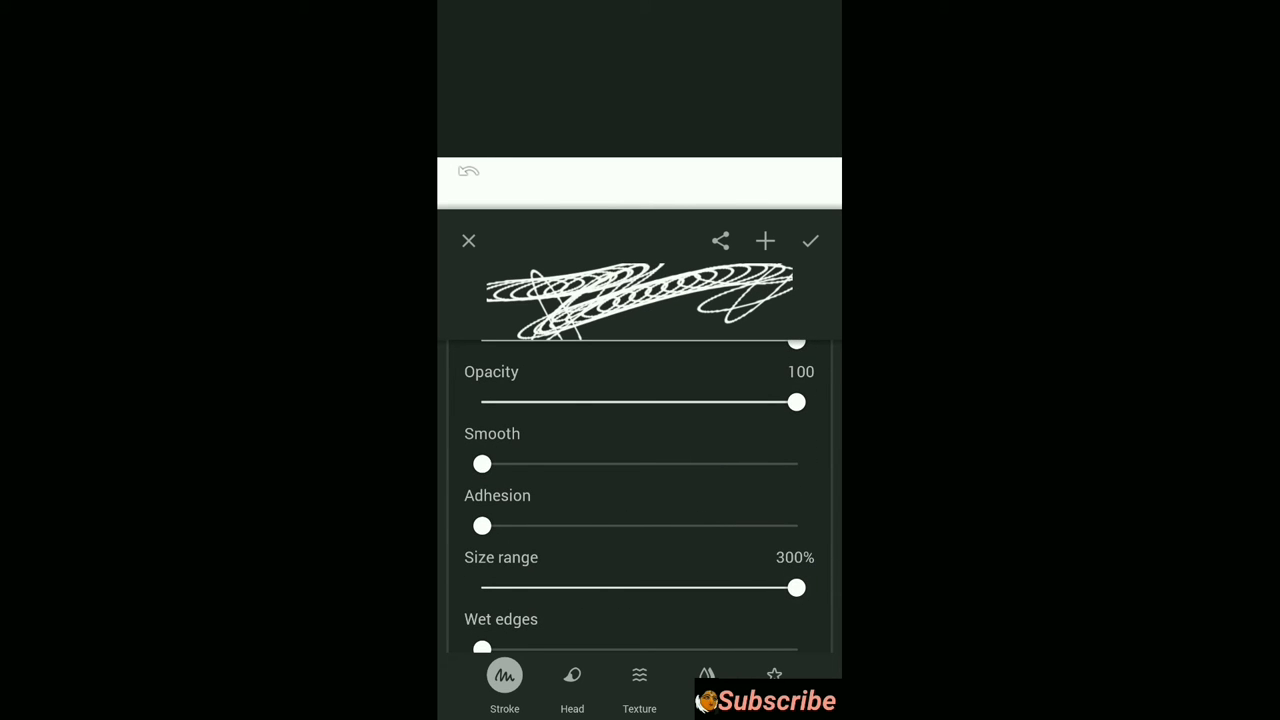
# Step: Set the chain brush head spacing to 0.18 and angle to -117°
pyautogui.click(572, 676)
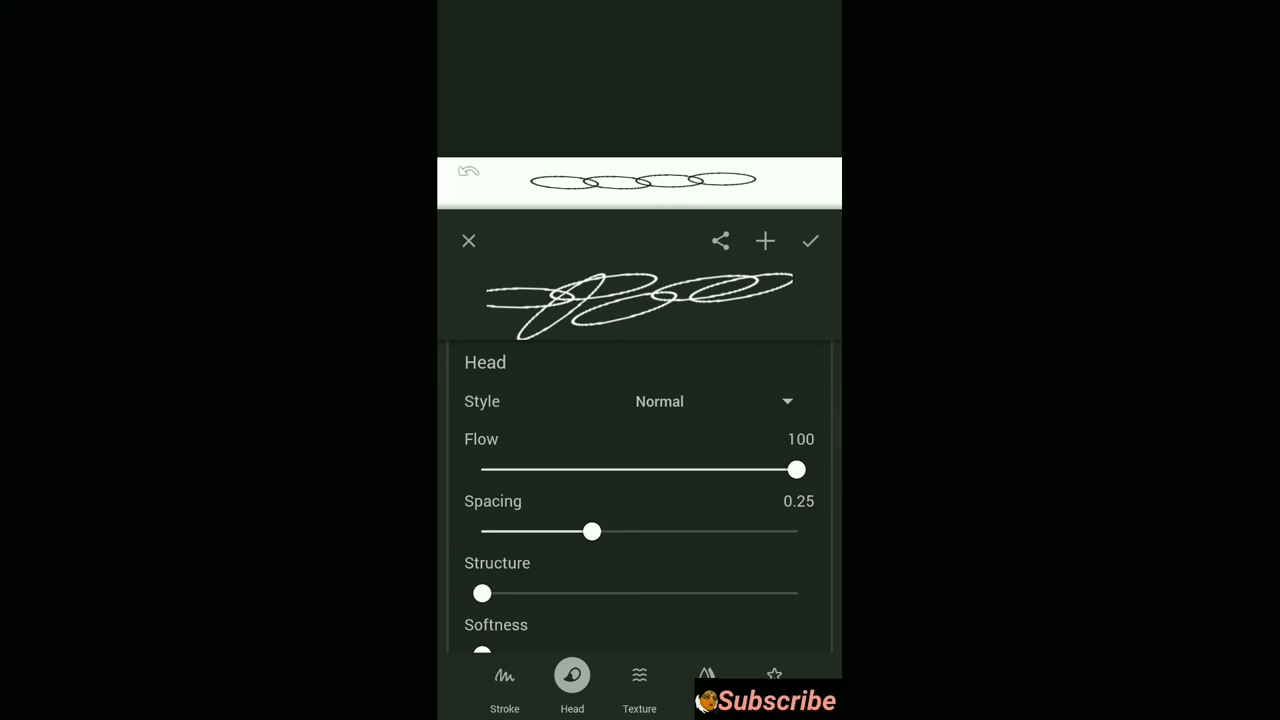
pyautogui.moveTo(592, 532); pyautogui.dragTo(572, 532)
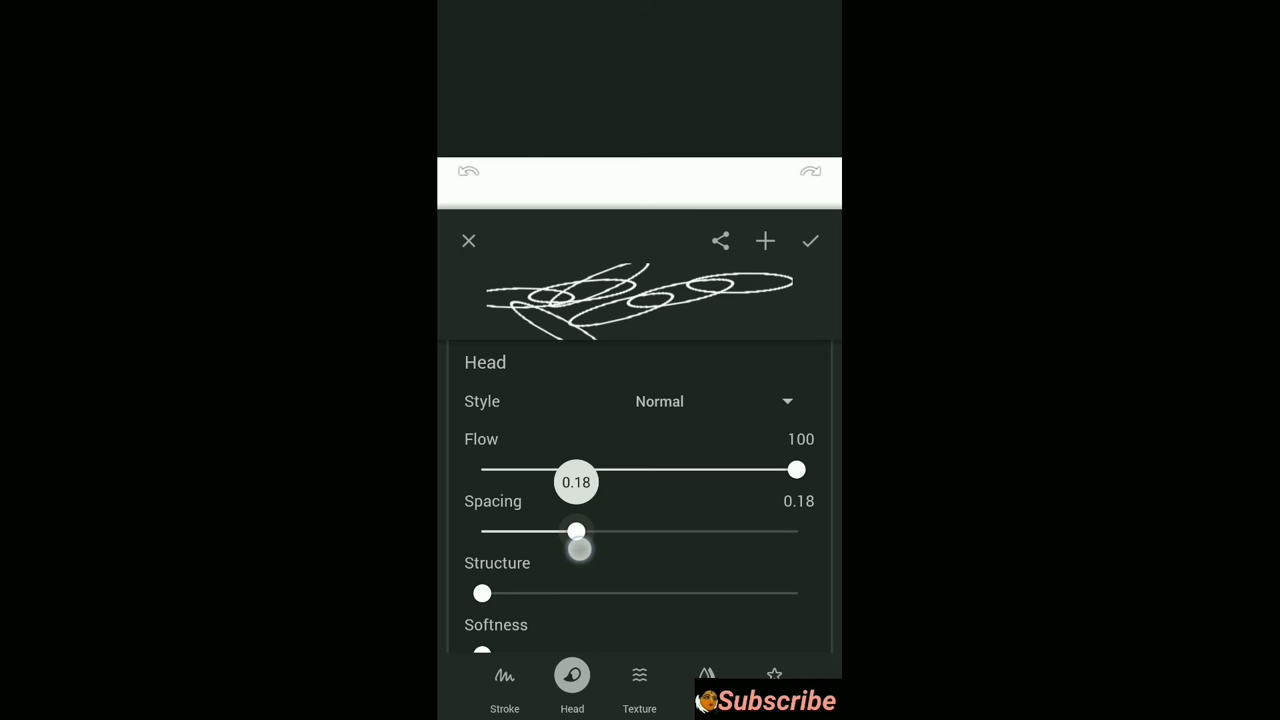
pyautogui.scroll(-3)
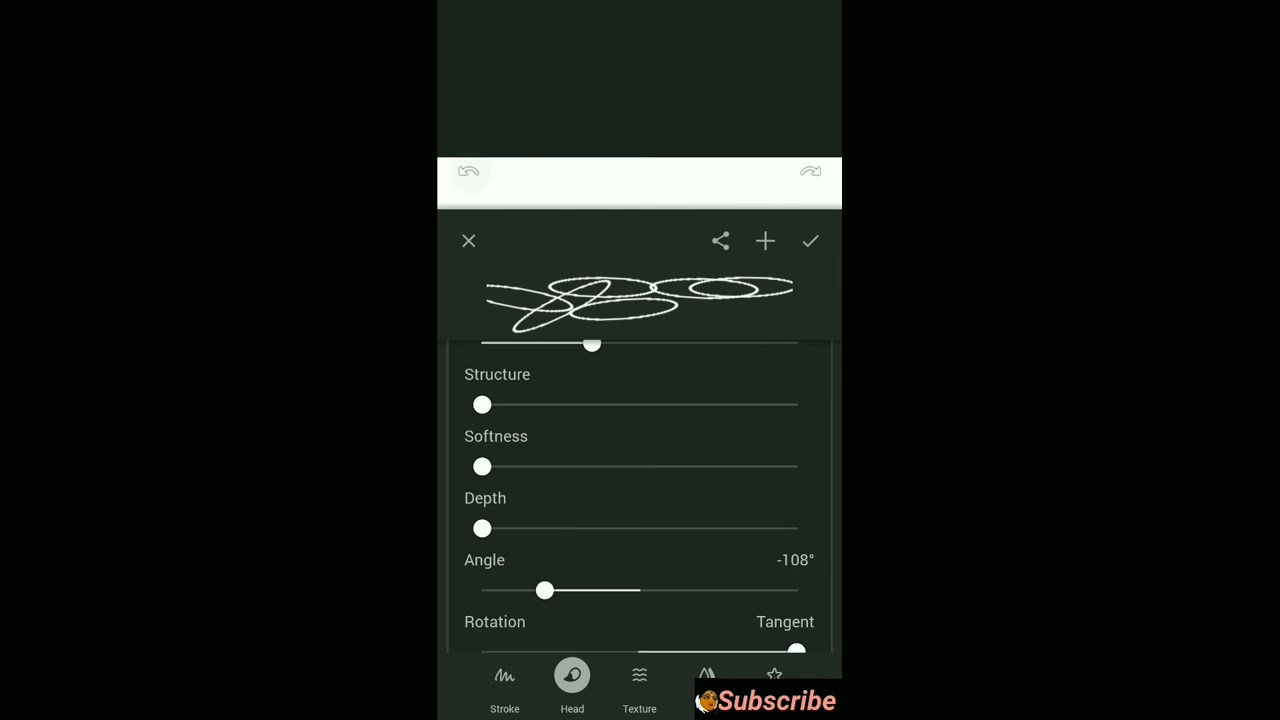
pyautogui.moveTo(544, 590); pyautogui.dragTo(536, 590)
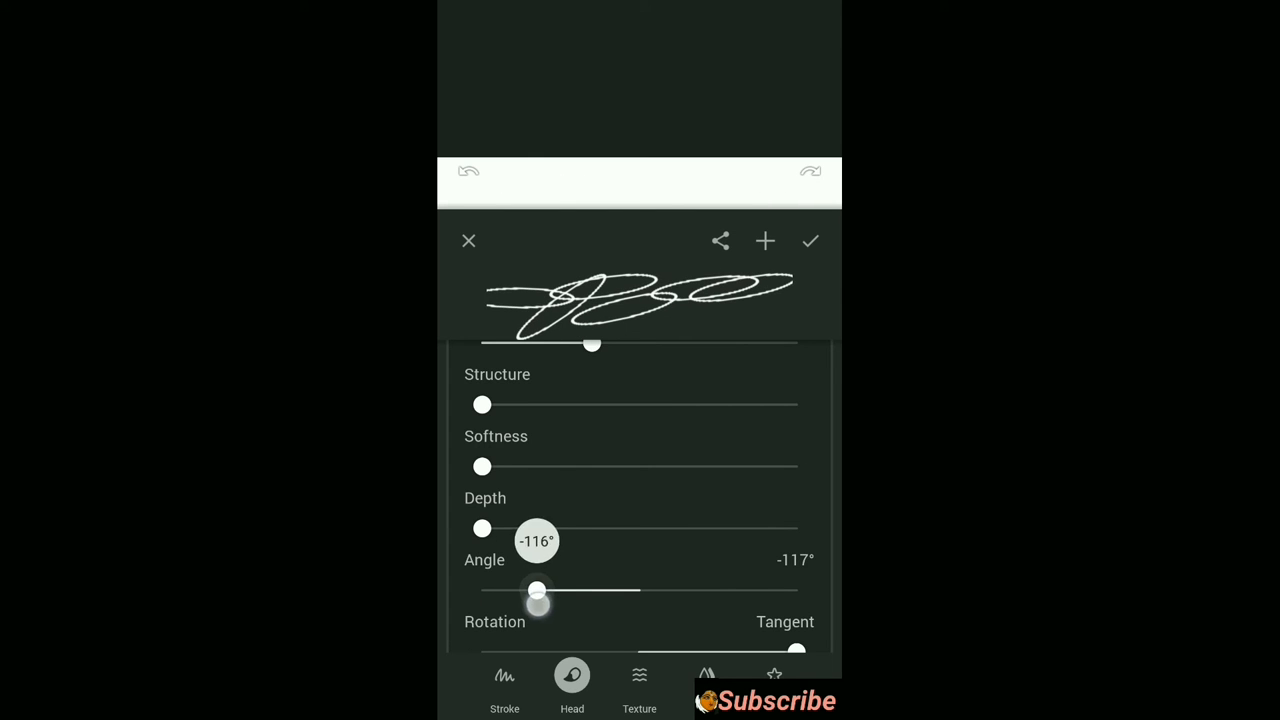
pyautogui.click(504, 684)
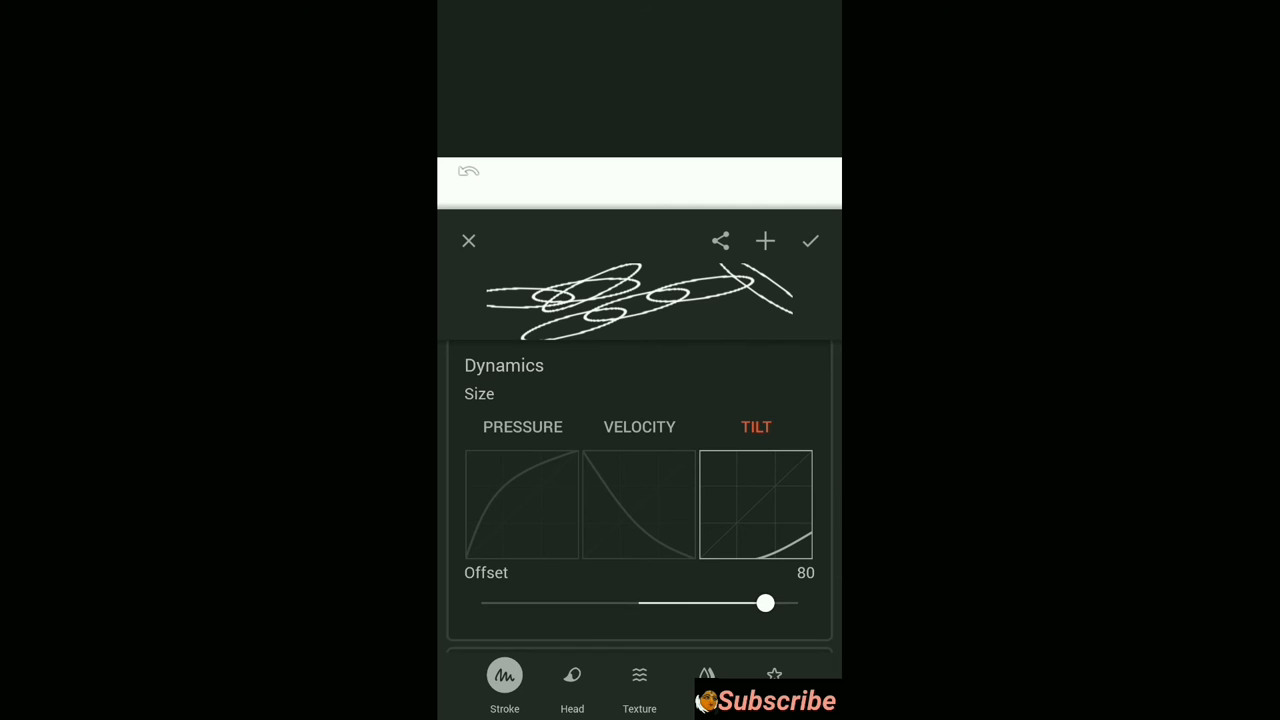
# Step: Reshape the Size dynamics curve, then make the canvas paper colour black
pyautogui.scroll(-3)
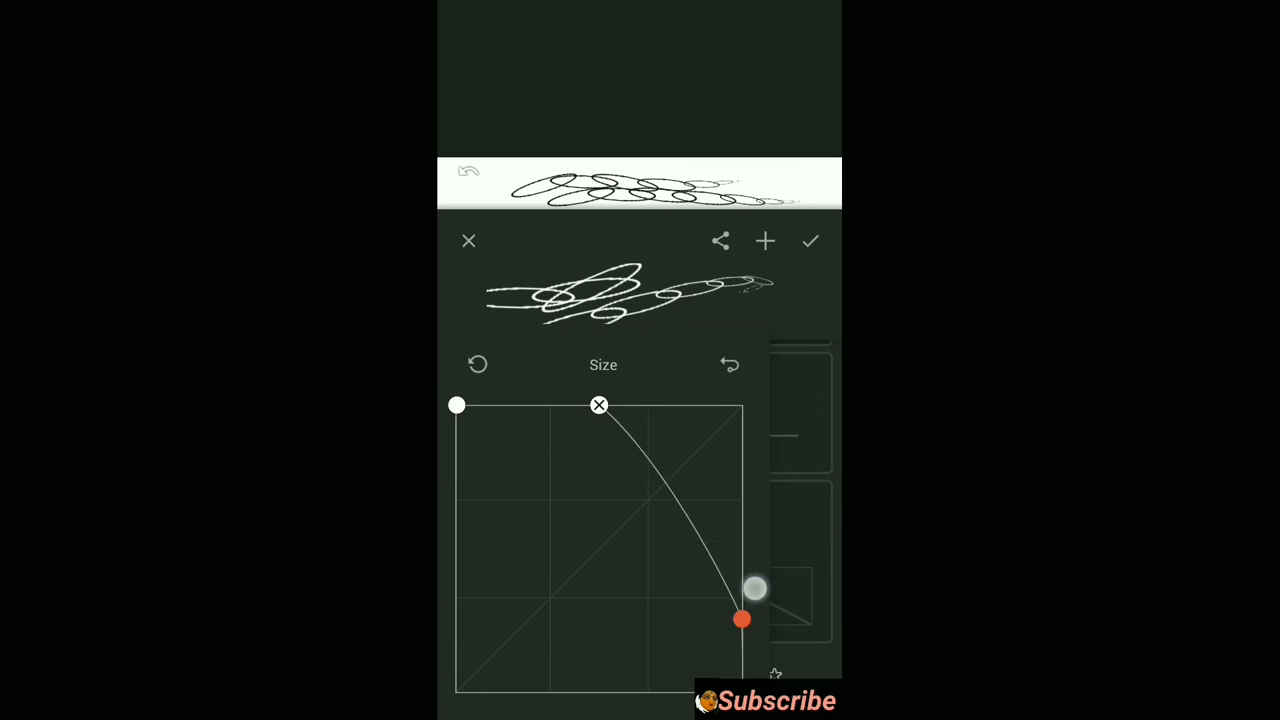
pyautogui.click(470, 170)
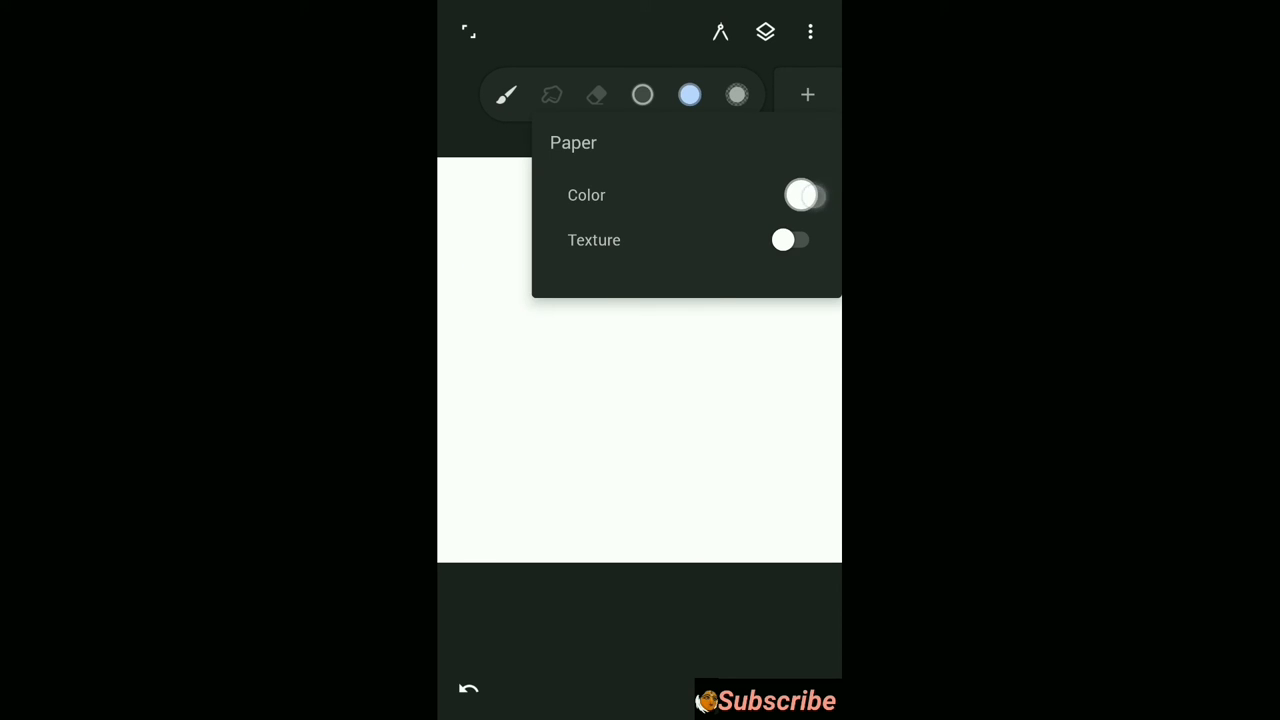
pyautogui.click(804, 196)
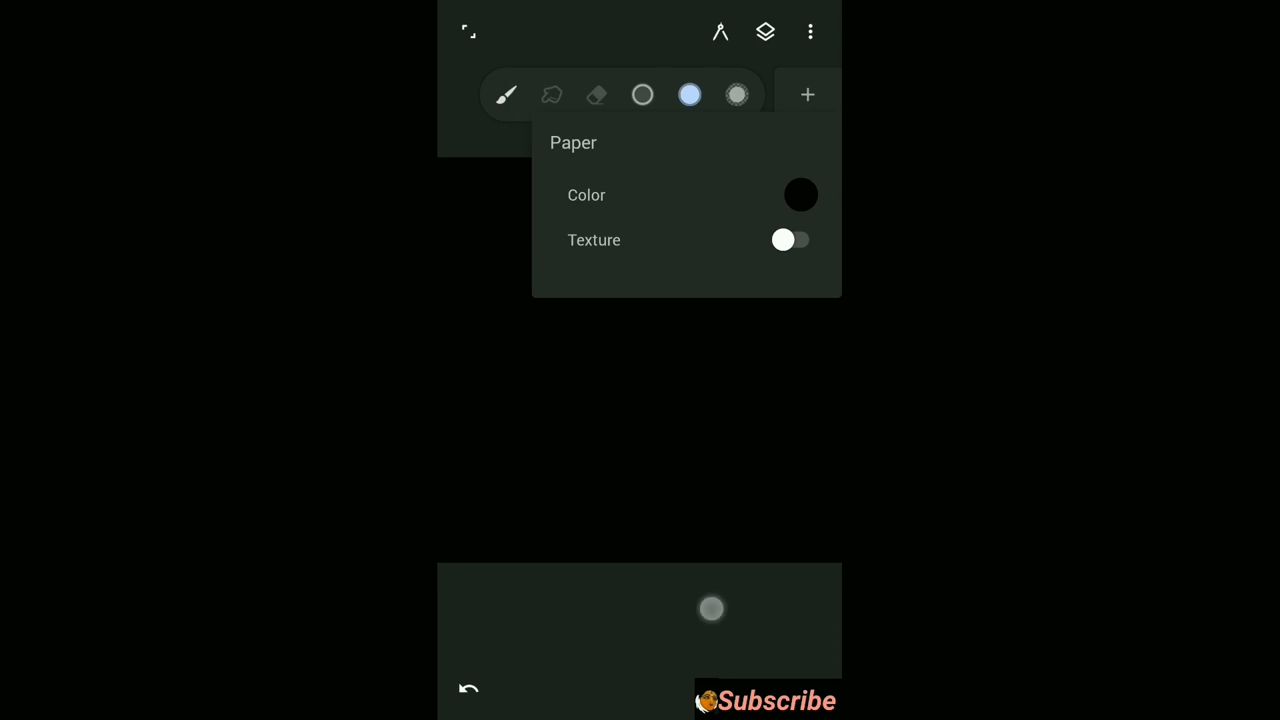